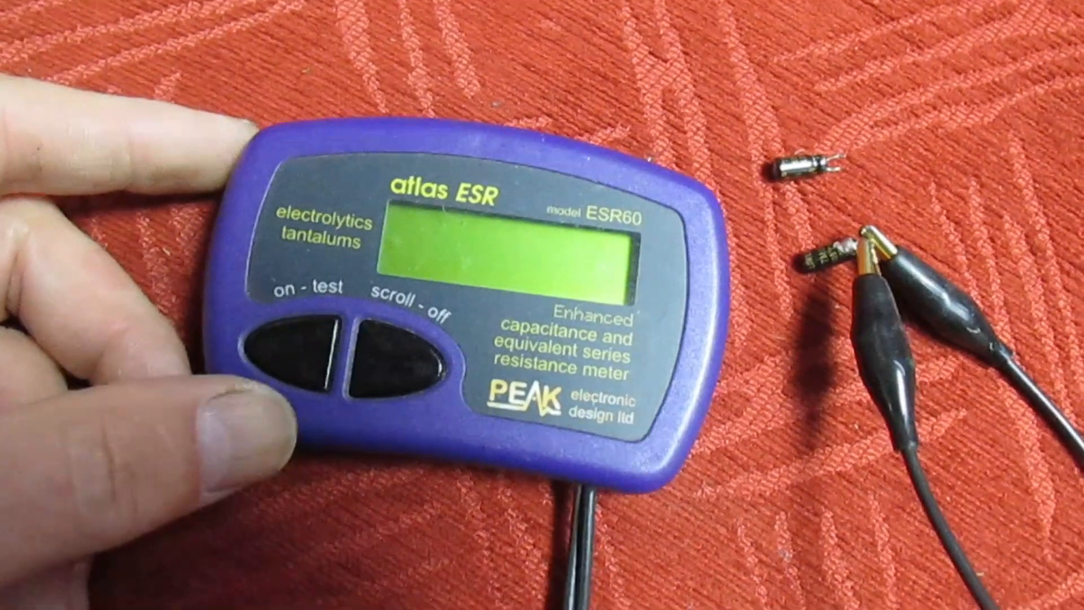
click(293, 352)
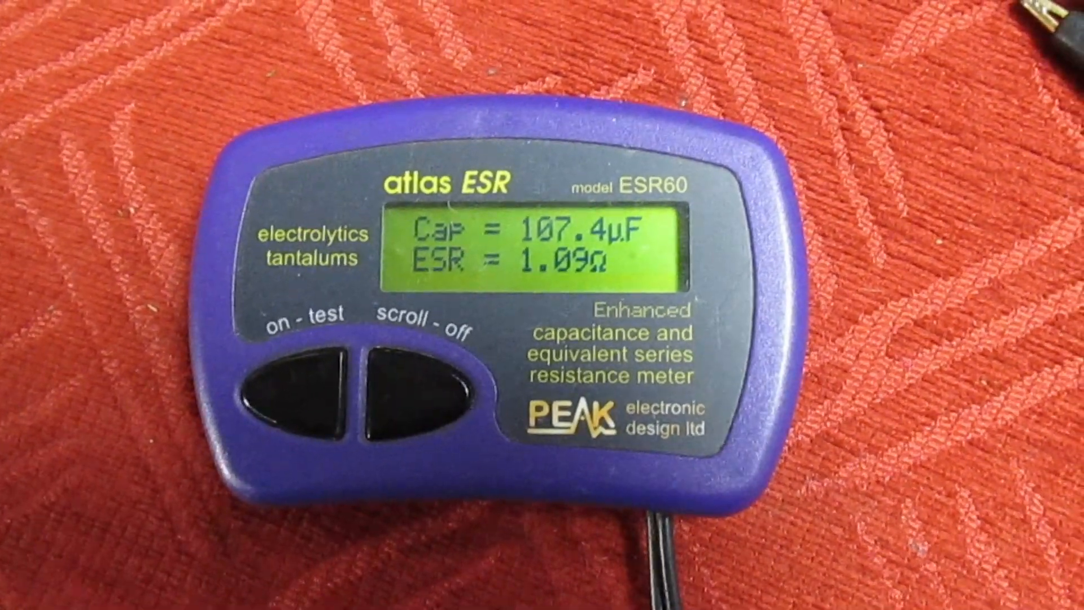
click(325, 388)
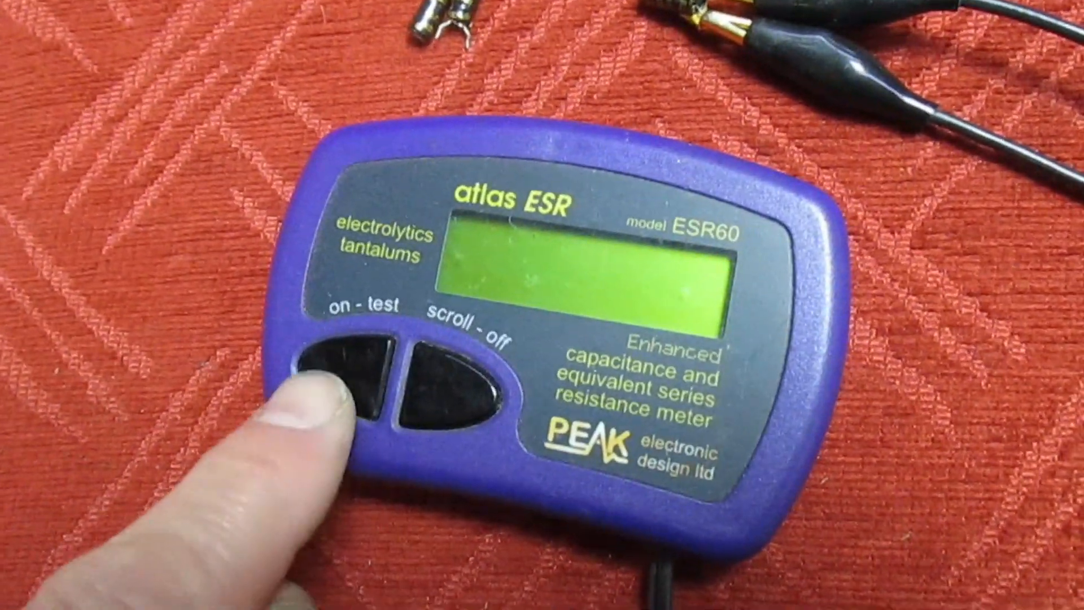
click(332, 388)
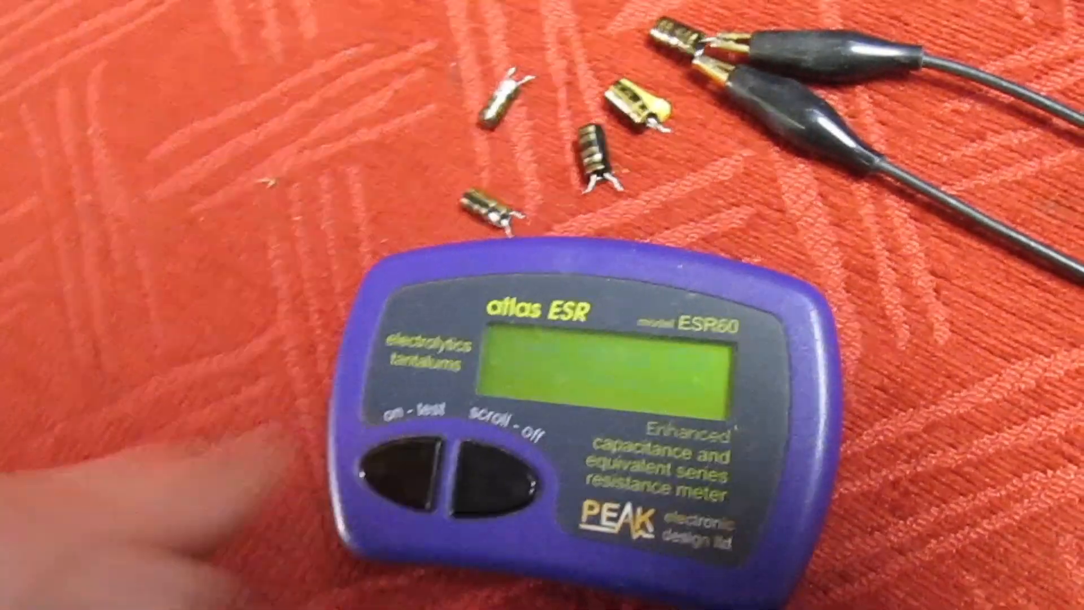
click(387, 463)
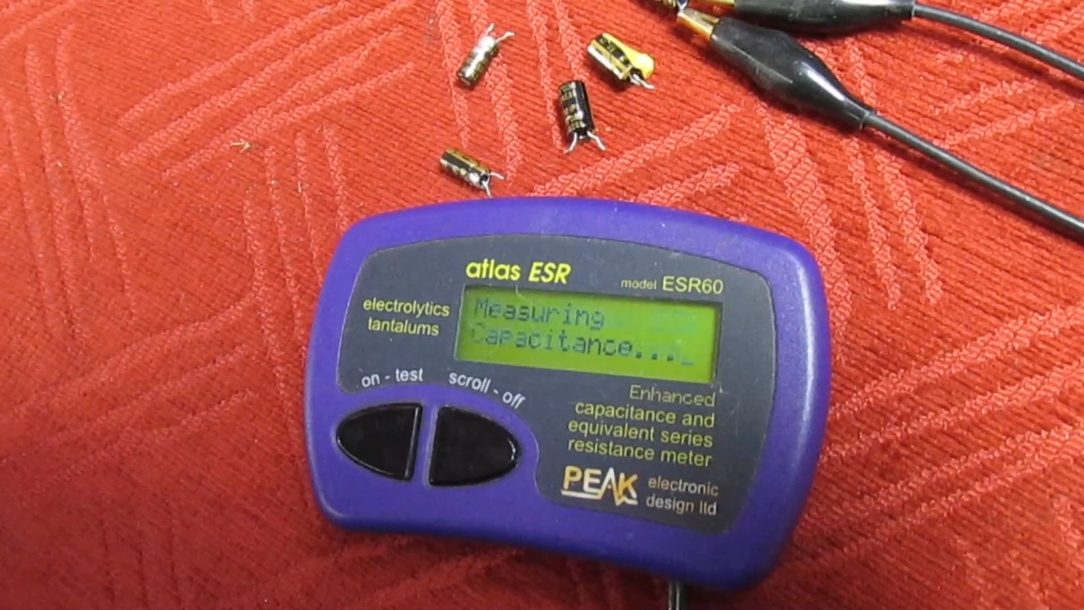